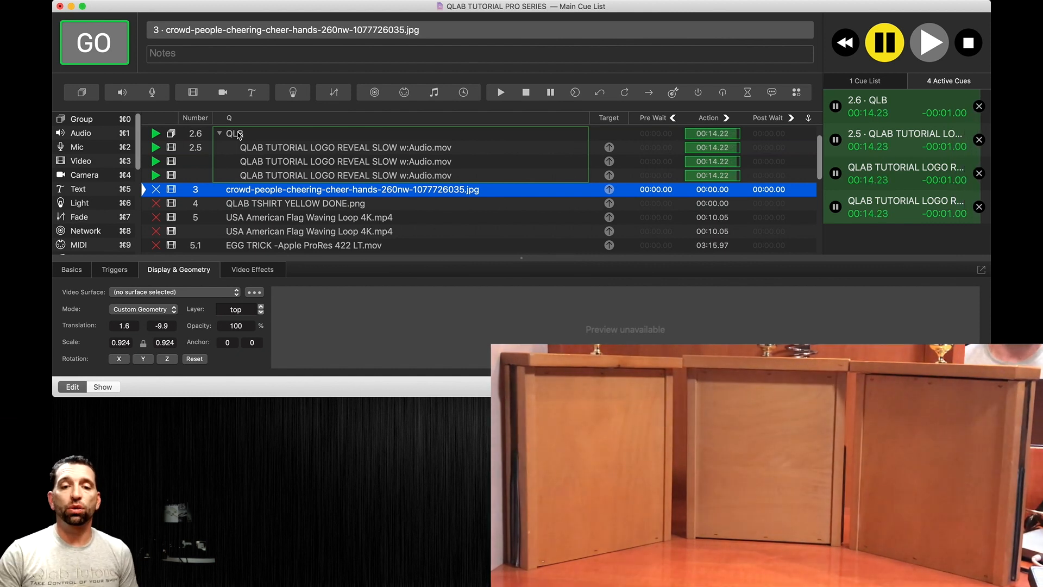
# - Select child cue 2.5, targeting CENTER SCREEN with scale 1.569 by 0.795
pyautogui.click(345, 148)
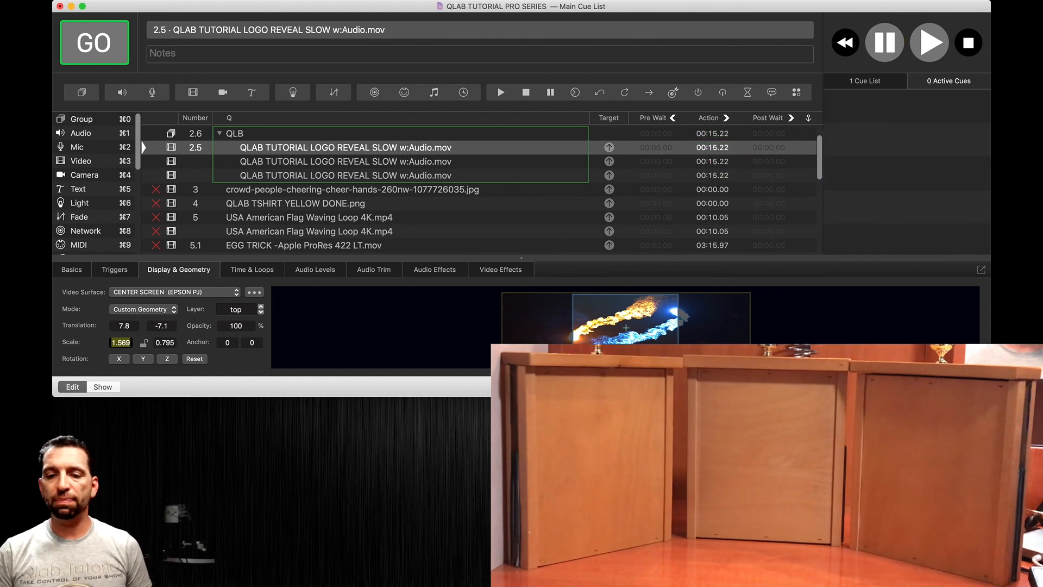
pyautogui.click(254, 291)
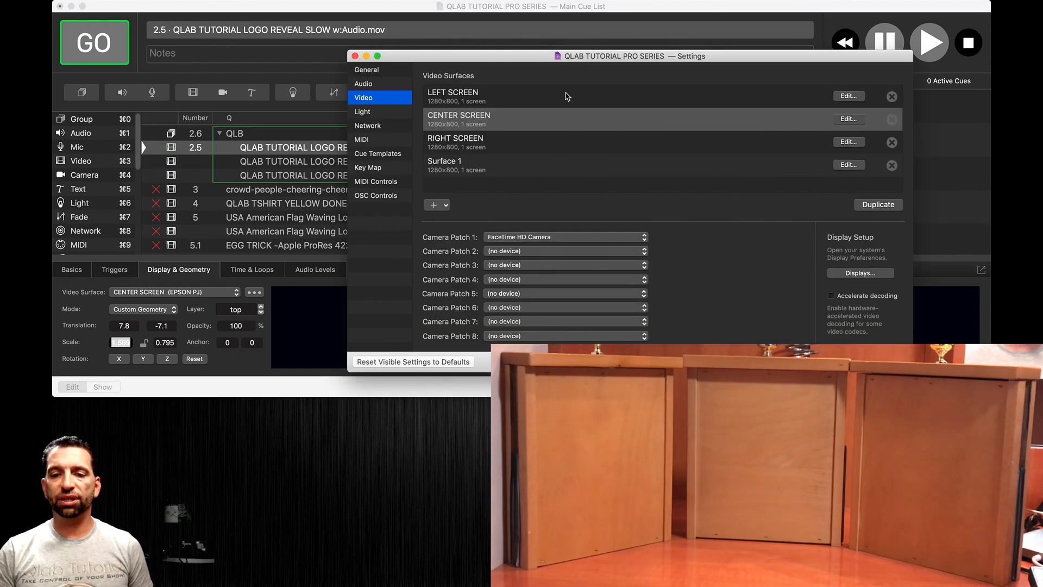
pyautogui.click(847, 95)
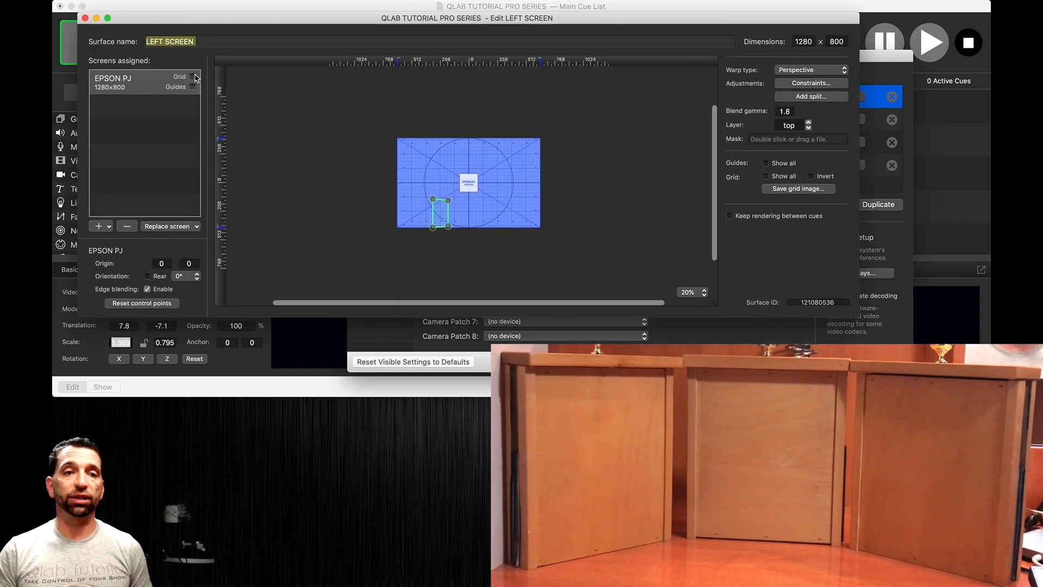
pyautogui.click(765, 176)
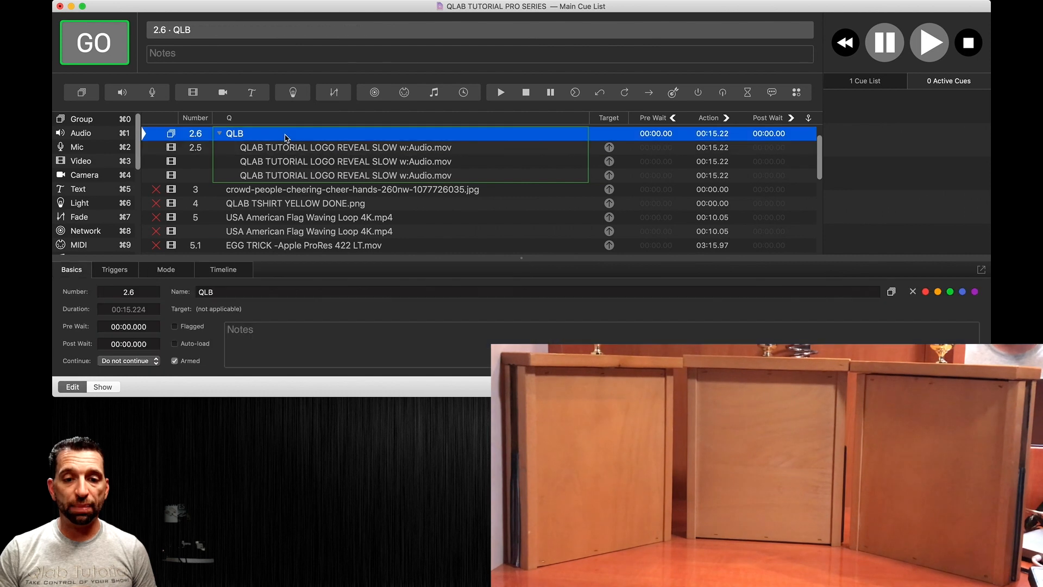
pyautogui.moveTo(263, 179)
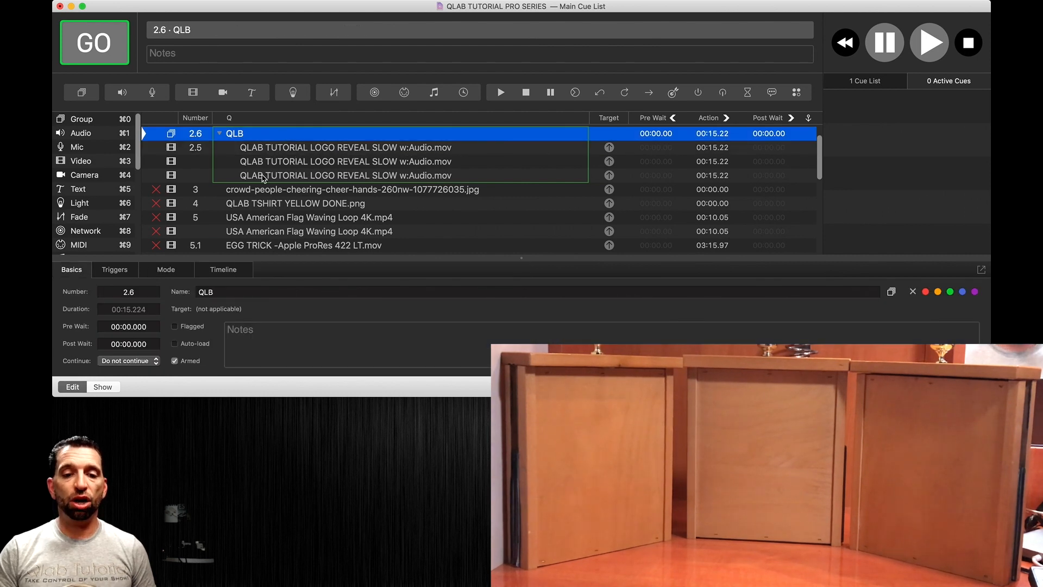
# - Select the last logo reveal video, mapped to LEFT SCREEN at 1915.8 translation
pyautogui.click(94, 42)
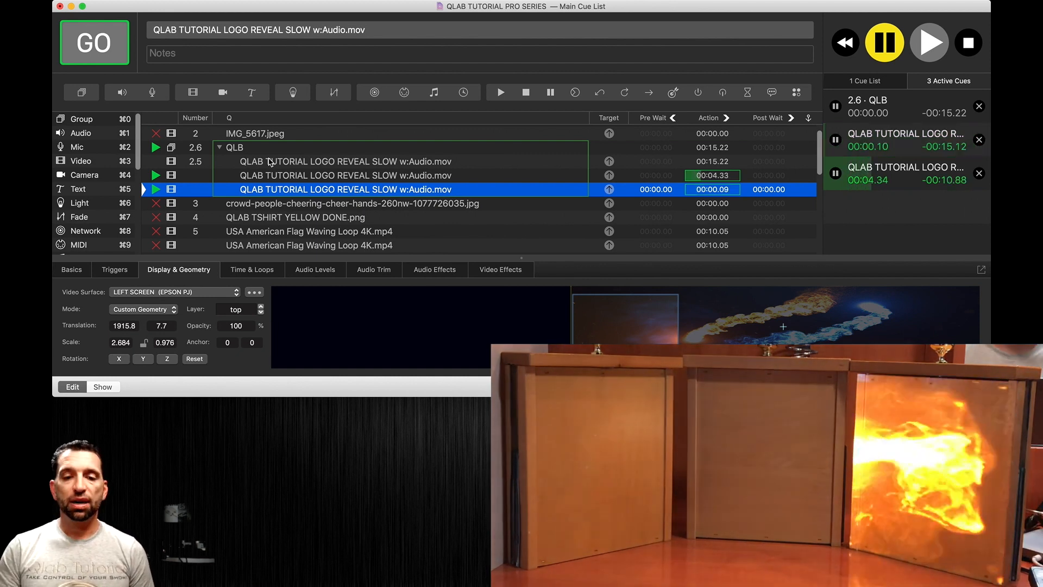
# - Review the middle video's RIGHT SCREEN mapping at -1929.8 offset, then select group QLB
pyautogui.click(94, 43)
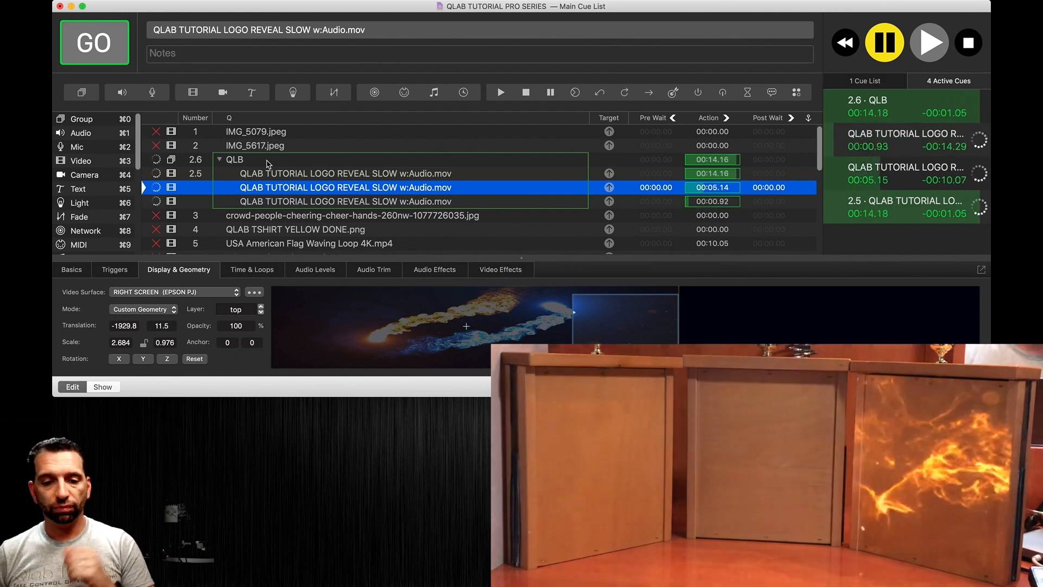
pyautogui.click(234, 159)
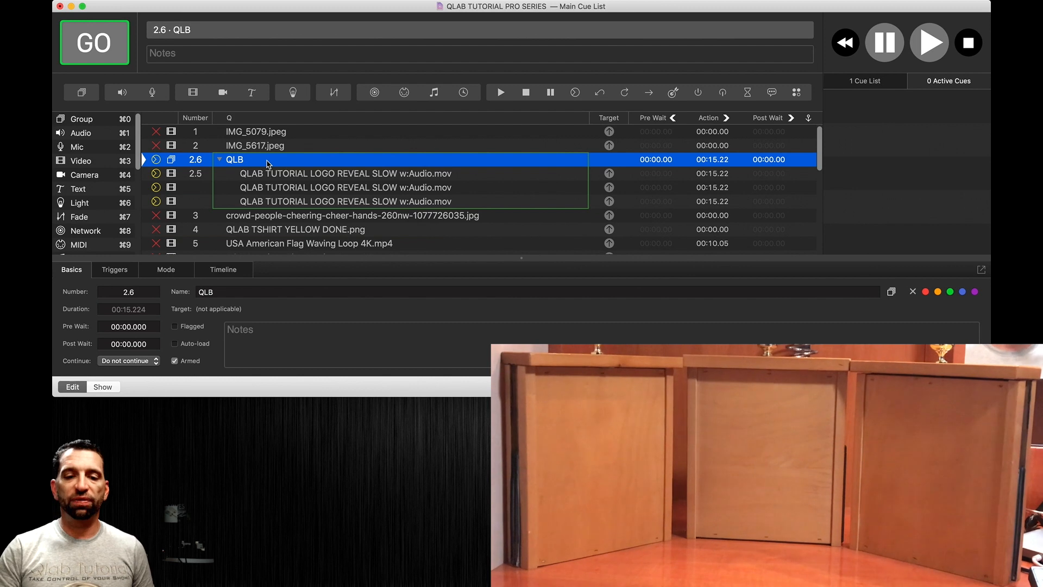
# - Run group QLB so the logo reveal plays synced across all three surfaces
pyautogui.click(94, 42)
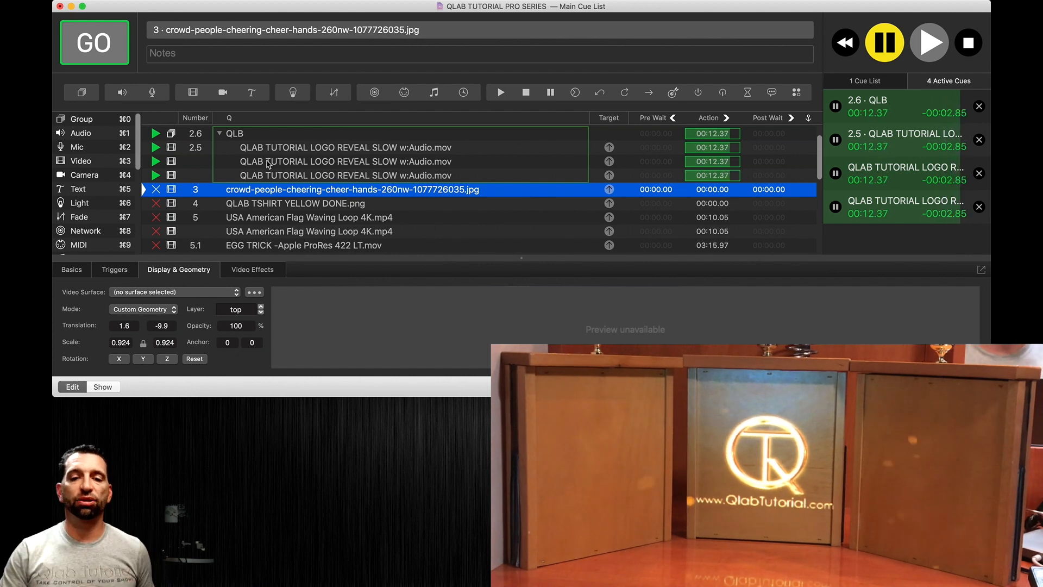
# - Offset the middle video to -1611.6 by 33 on the right screen, then select the last video
pyautogui.click(346, 161)
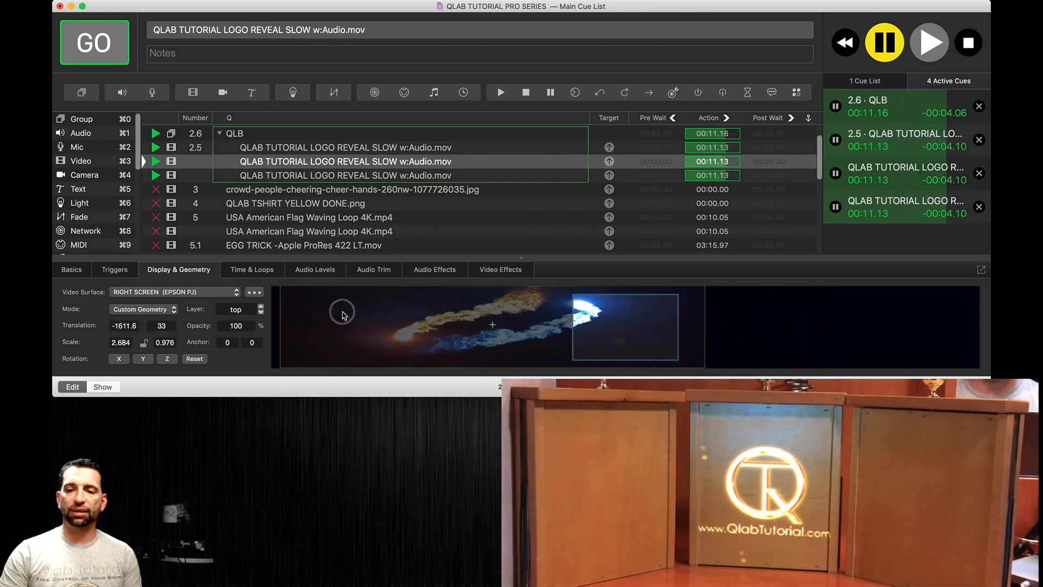
pyautogui.click(345, 175)
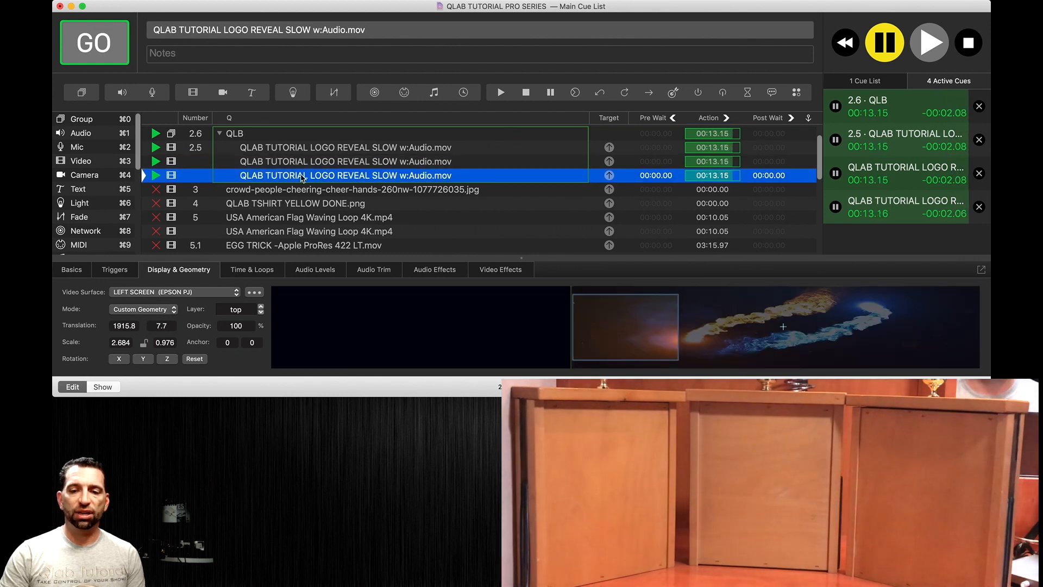